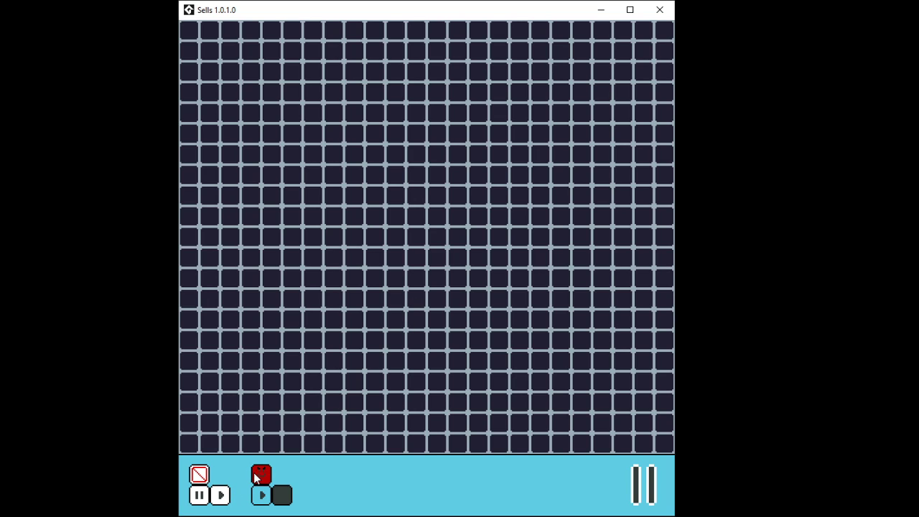
mouse_move(272, 22)
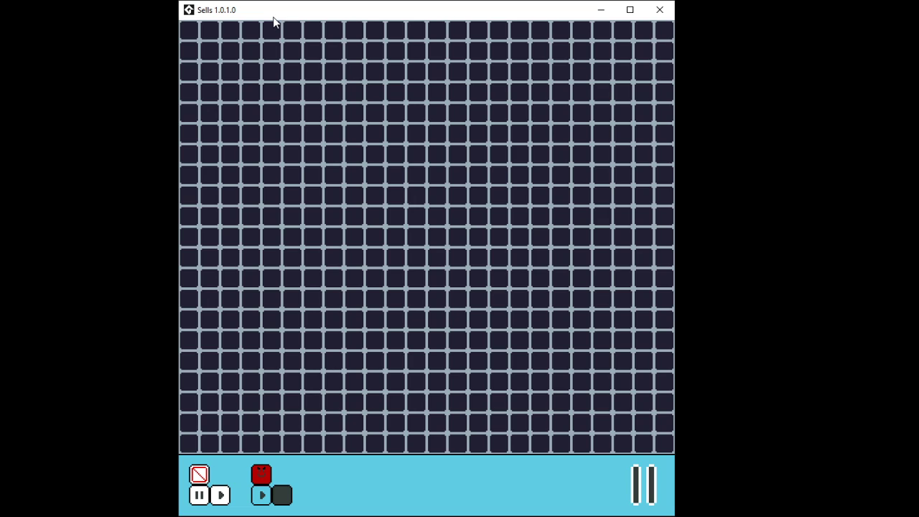
mouse_move(221, 210)
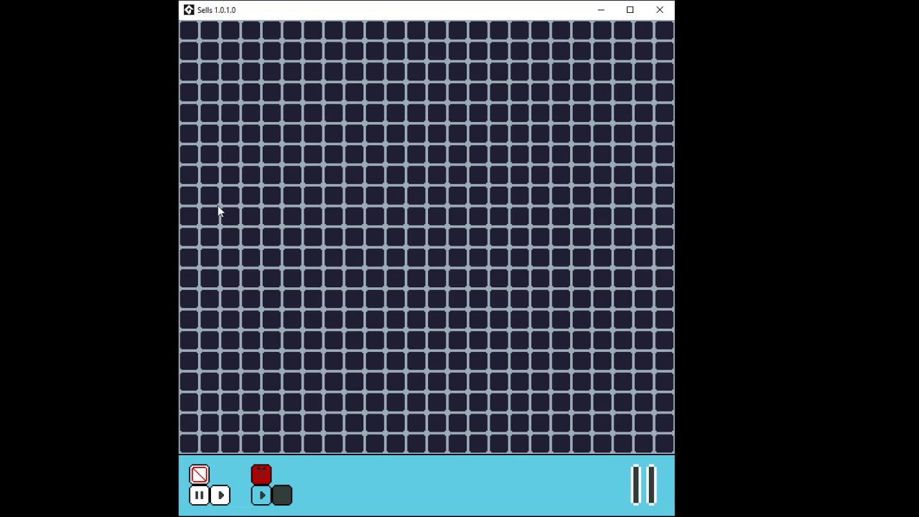
mouse_move(323, 38)
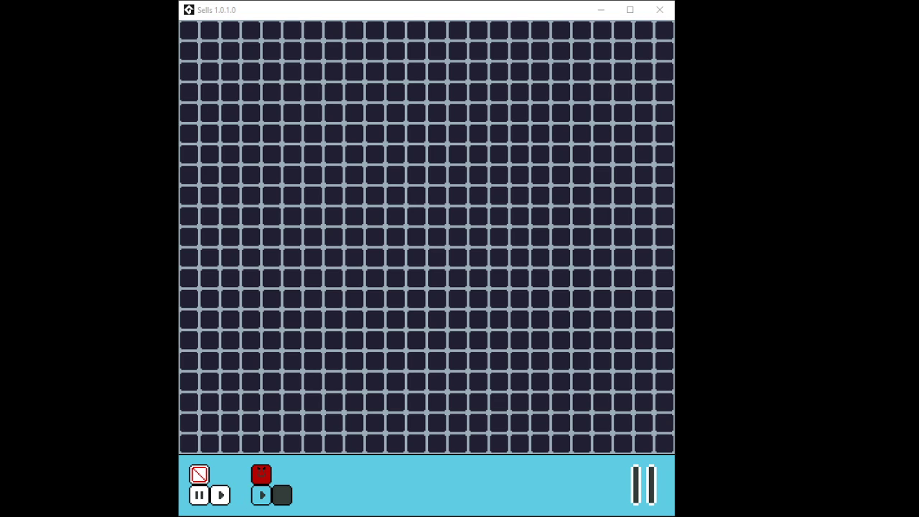
mouse_move(280, 431)
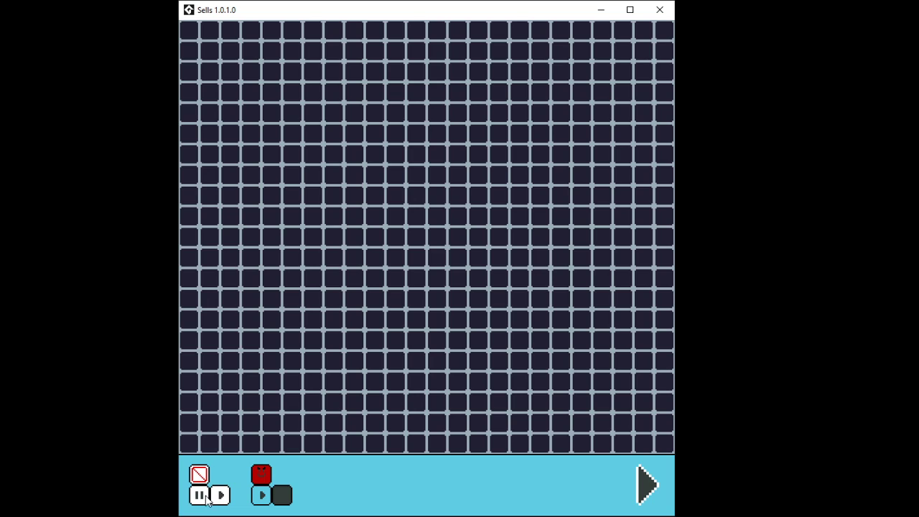
- Resume the simulation and drop an enemy, a mover and another tile onto grid cells
click(218, 495)
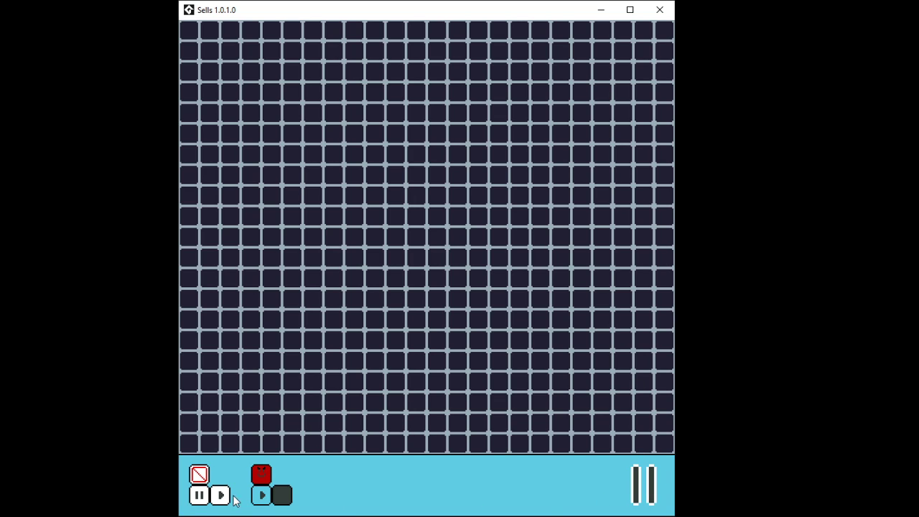
click(220, 496)
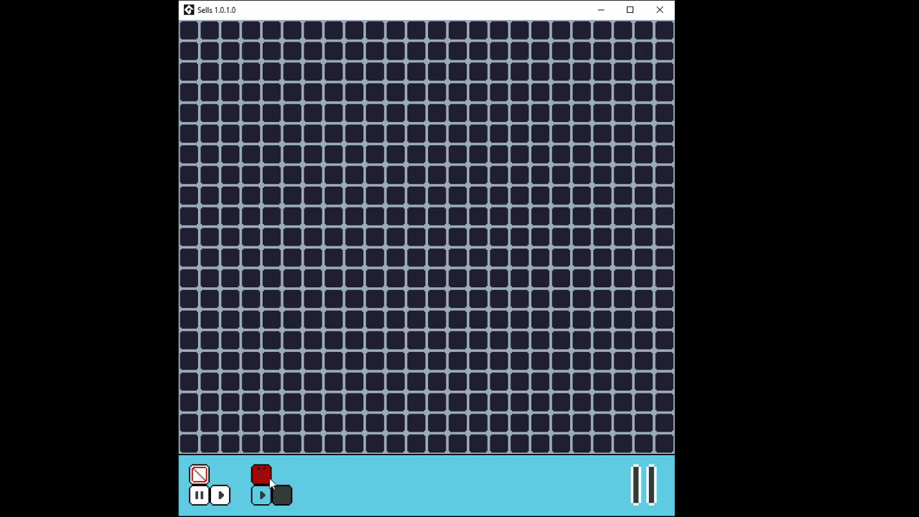
mouse_move(271, 505)
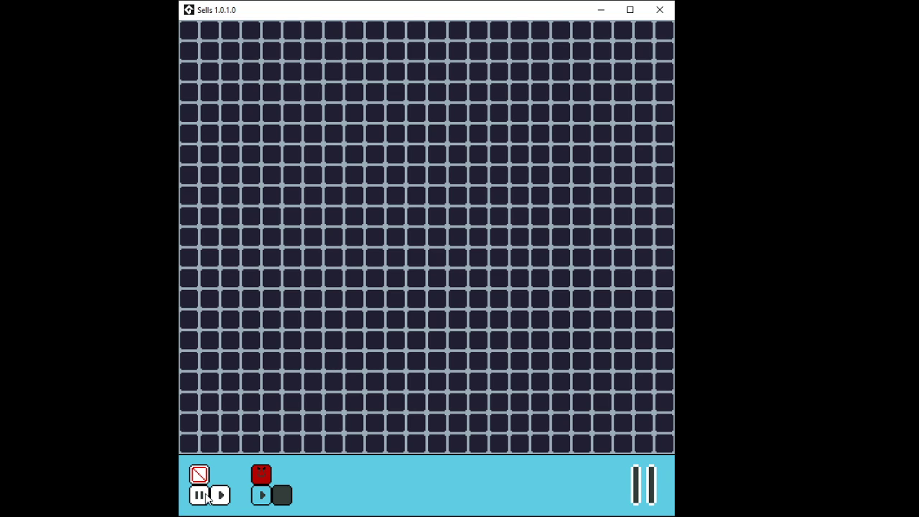
click(251, 360)
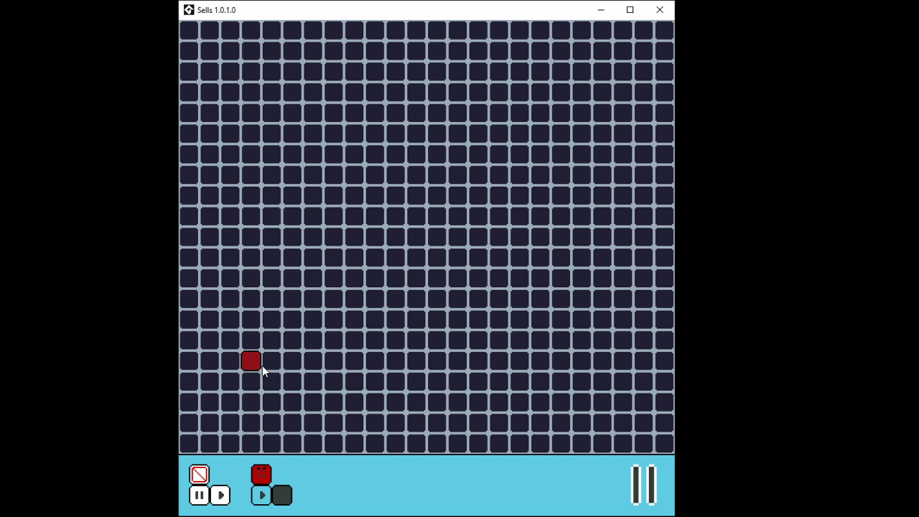
click(249, 360)
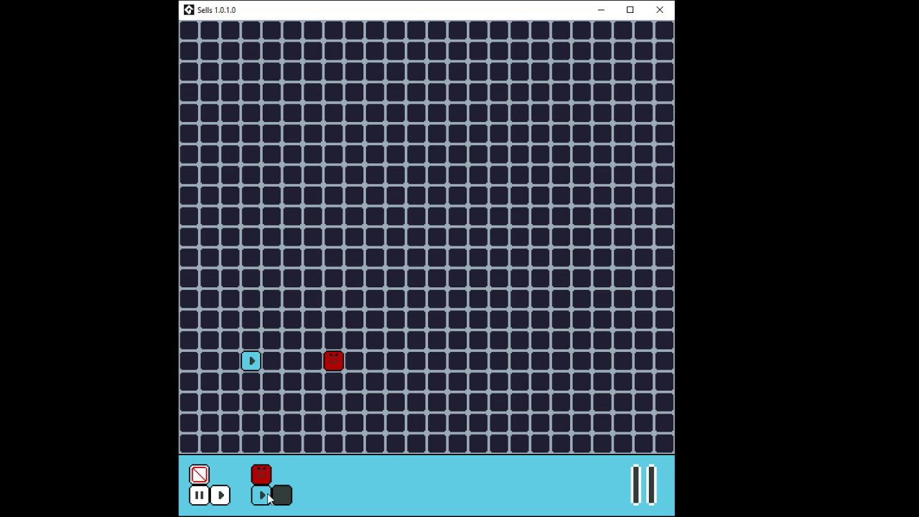
click(499, 362)
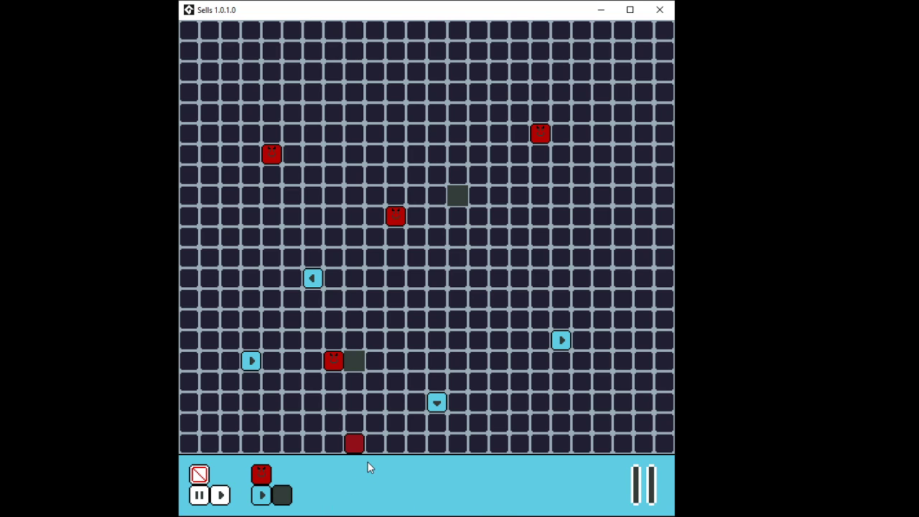
- Run the simulation so the movers reach the edges and clear two enemies, then pause
click(220, 495)
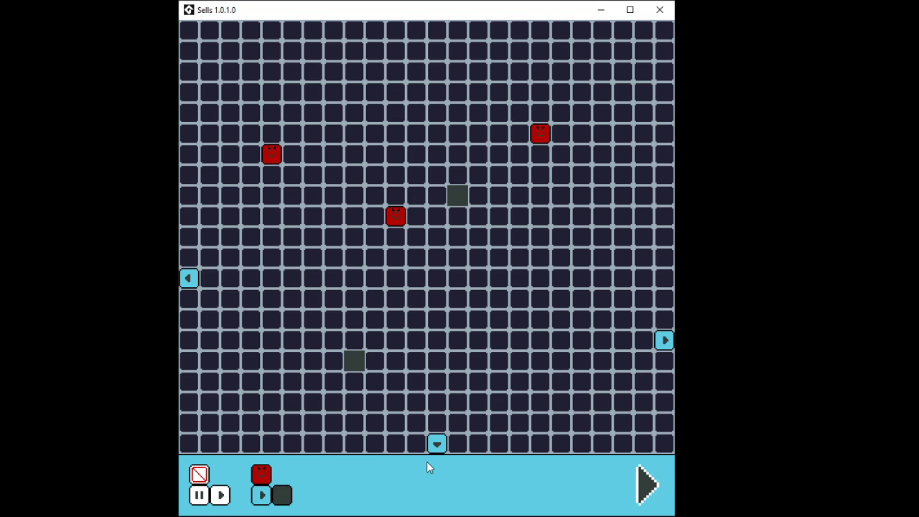
click(313, 382)
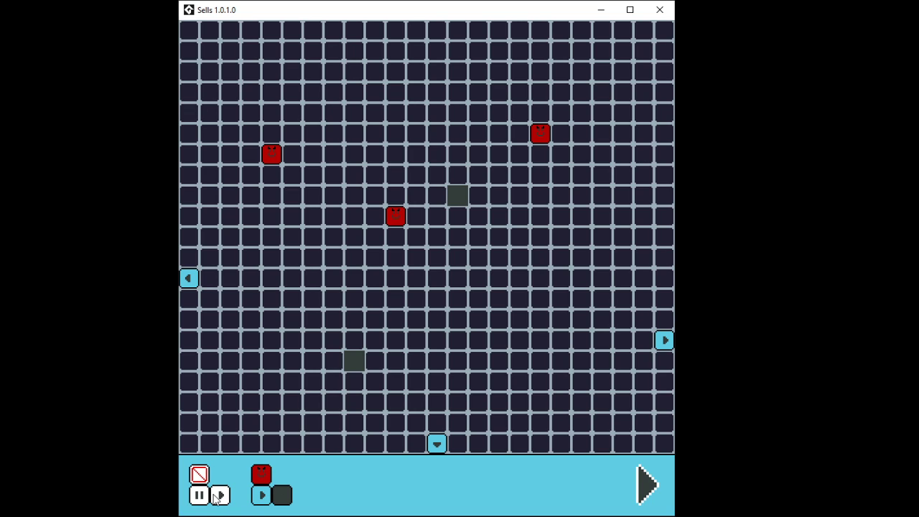
- Place enemies near the centre, then erase the stray ones right of centre and beside the lower pair
click(209, 216)
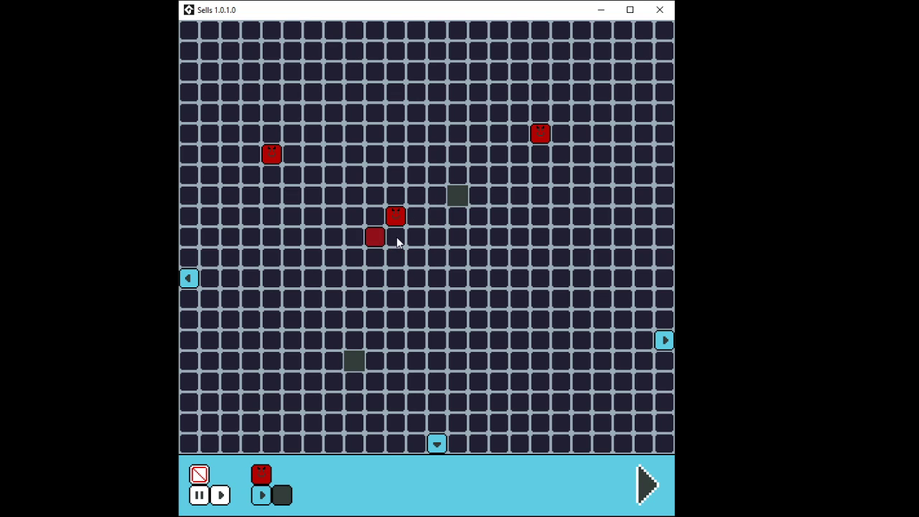
click(373, 237)
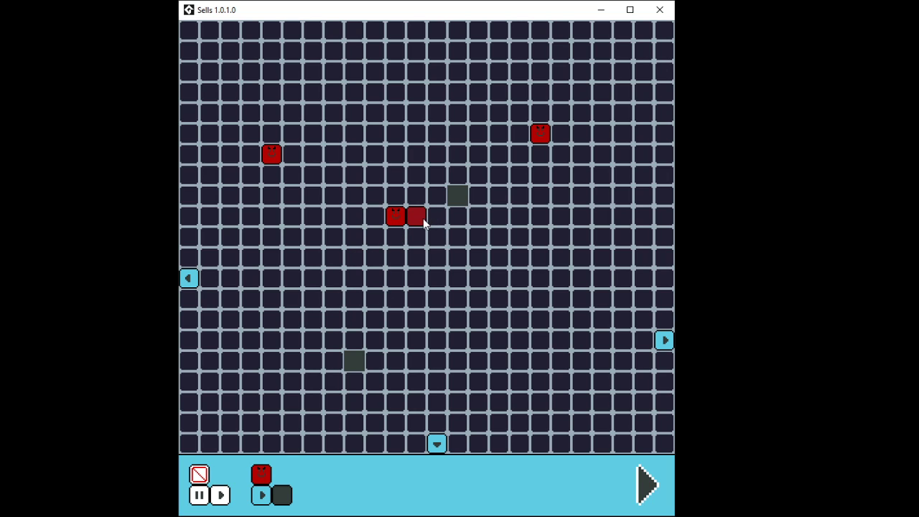
mouse_move(428, 233)
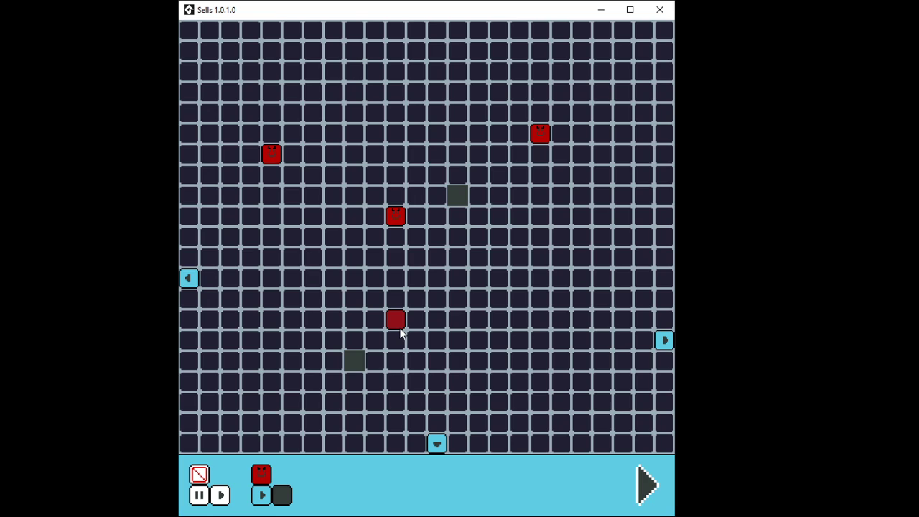
mouse_move(402, 343)
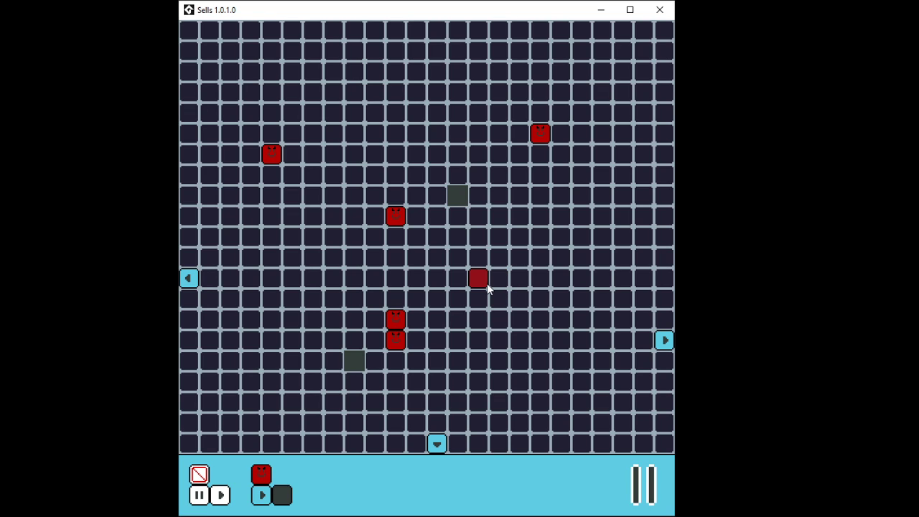
click(478, 278)
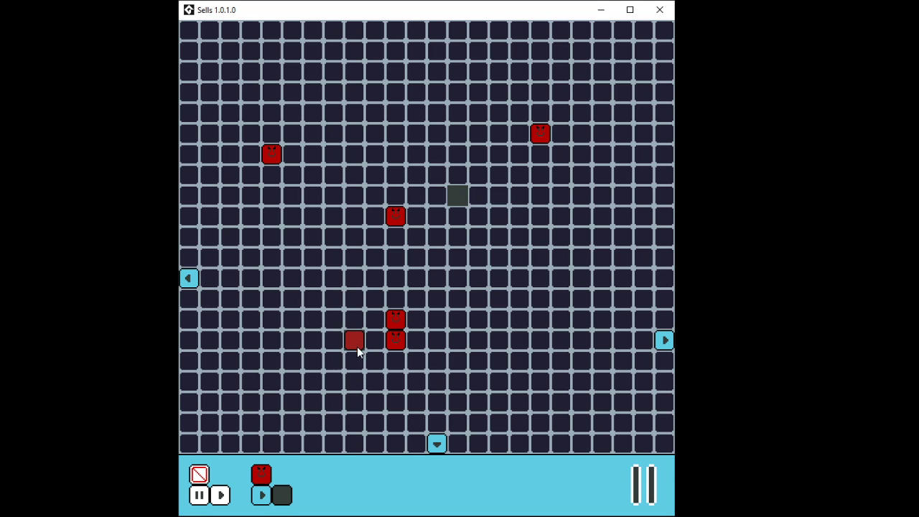
click(353, 339)
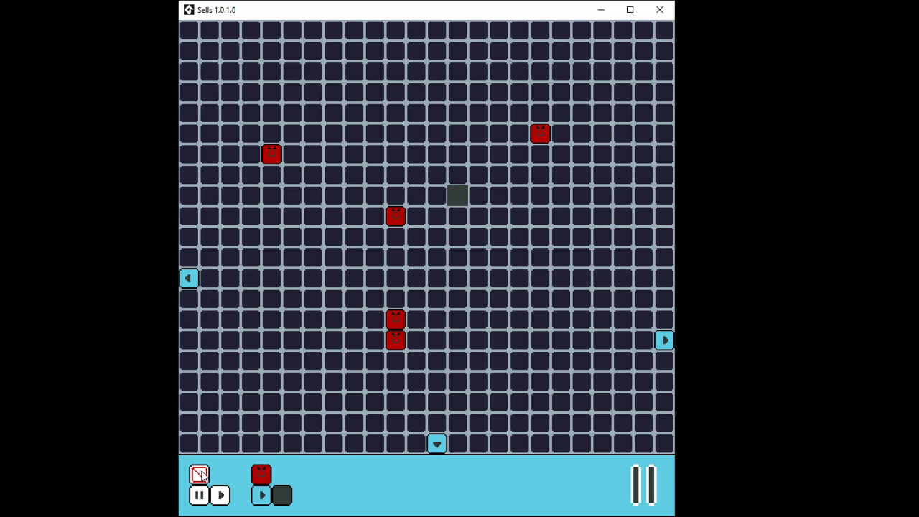
- Clear every enemy, mover and block off the grid
click(220, 493)
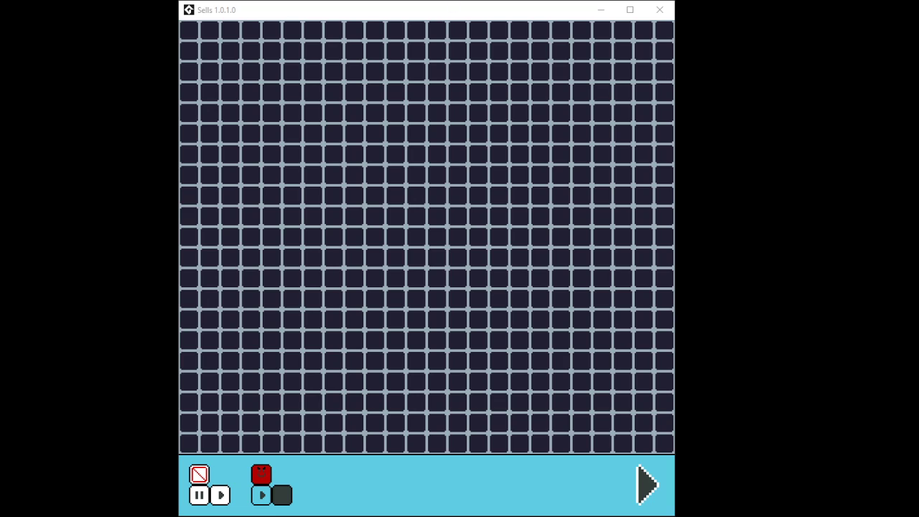
mouse_move(586, 152)
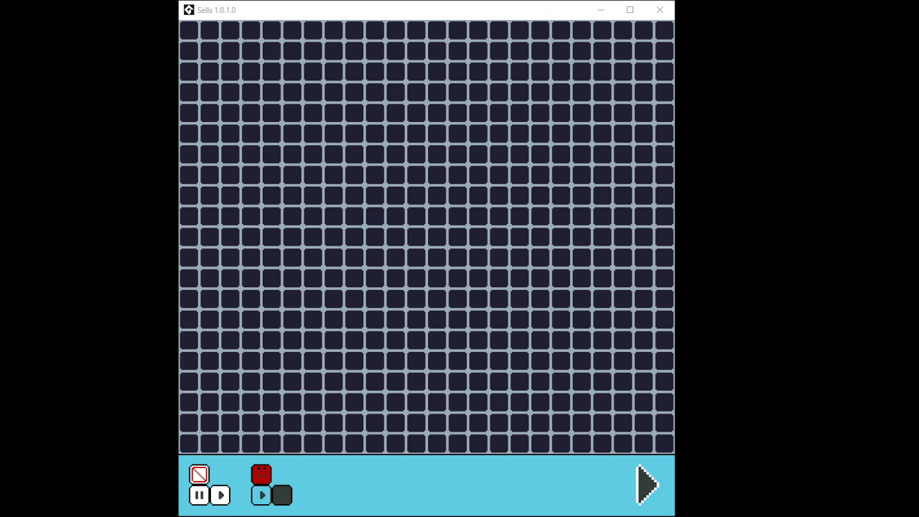
mouse_move(332, 339)
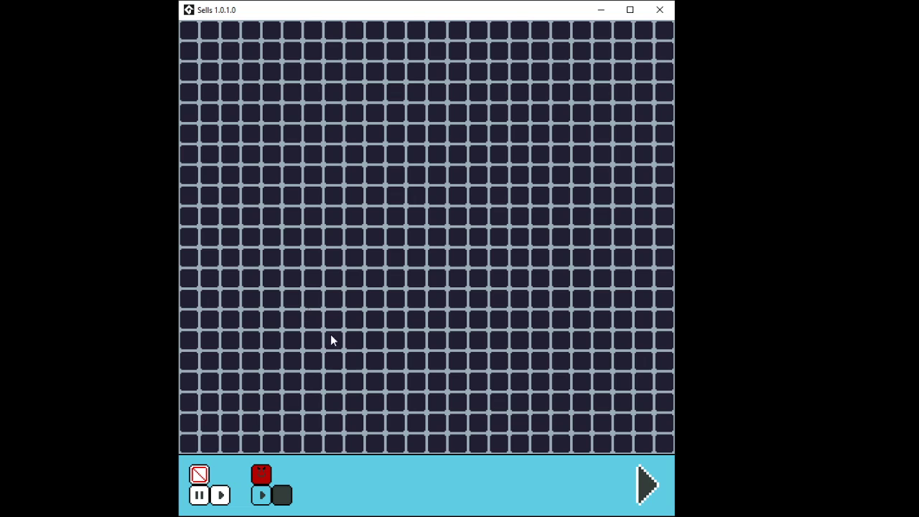
mouse_move(269, 448)
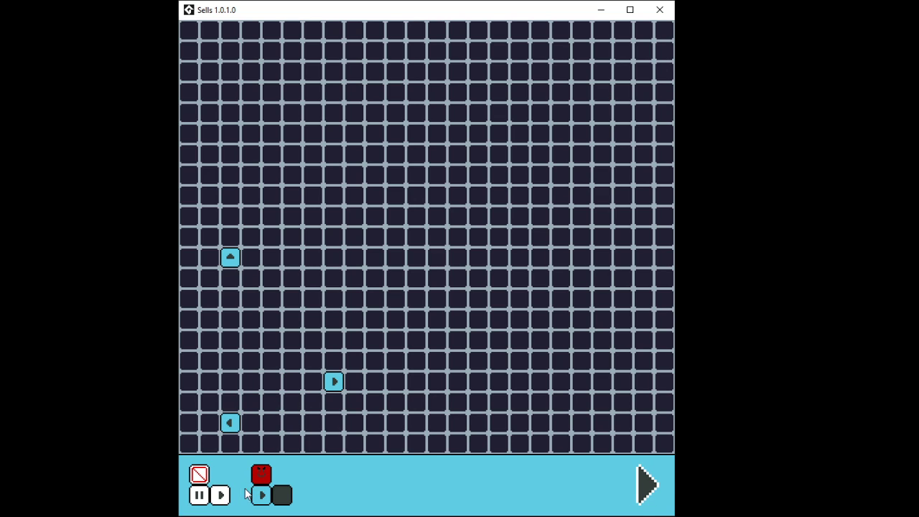
- Start the simulation so the three movers travel out to the grid edges
click(644, 486)
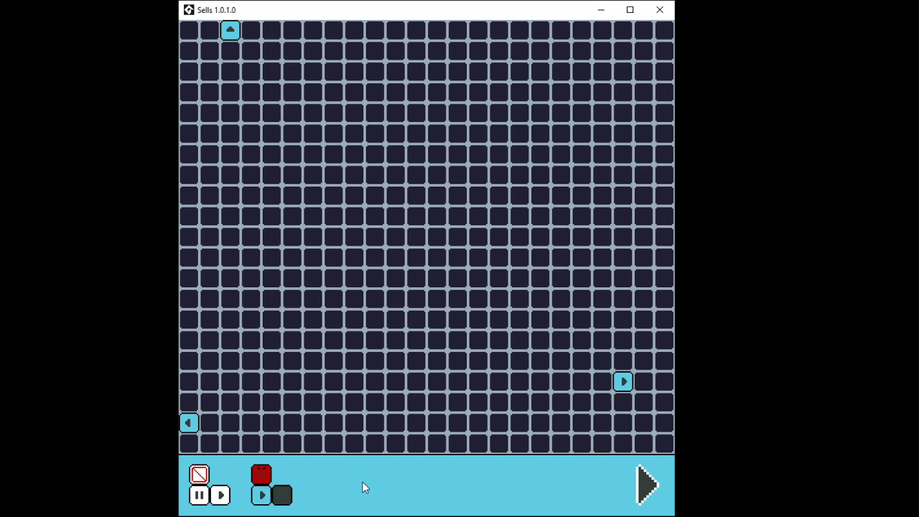
- Add and erase stray enemies, then wipe every cell off the grid
click(644, 485)
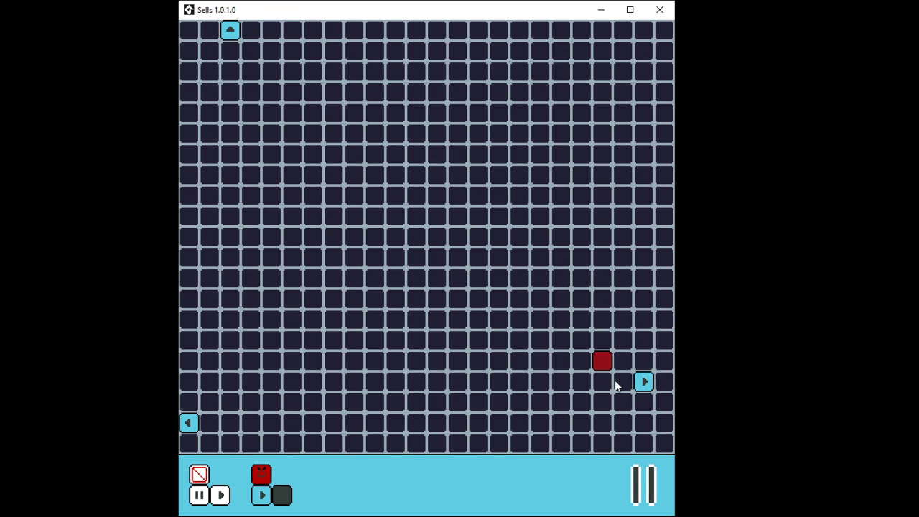
click(220, 495)
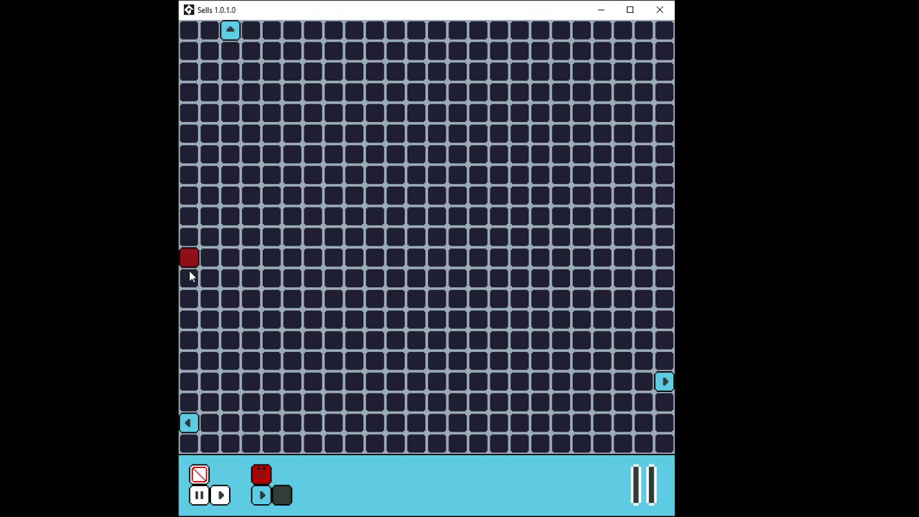
click(190, 257)
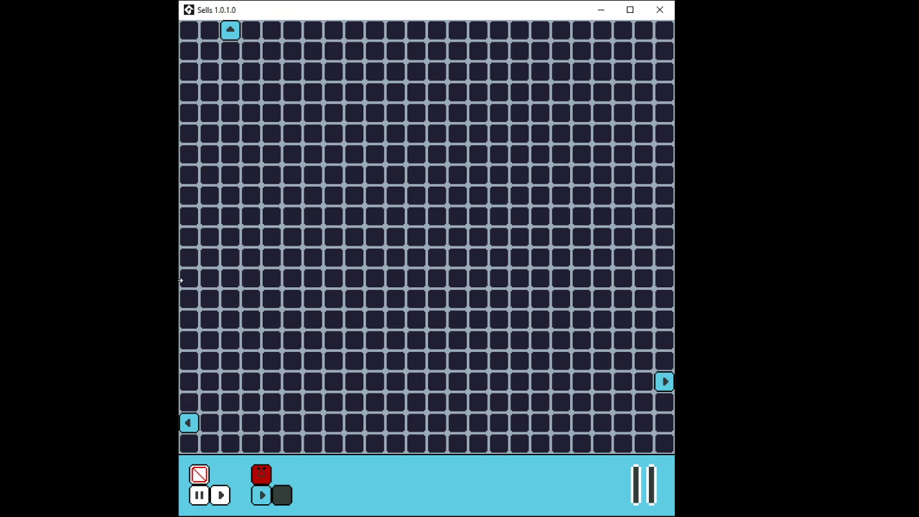
mouse_move(180, 281)
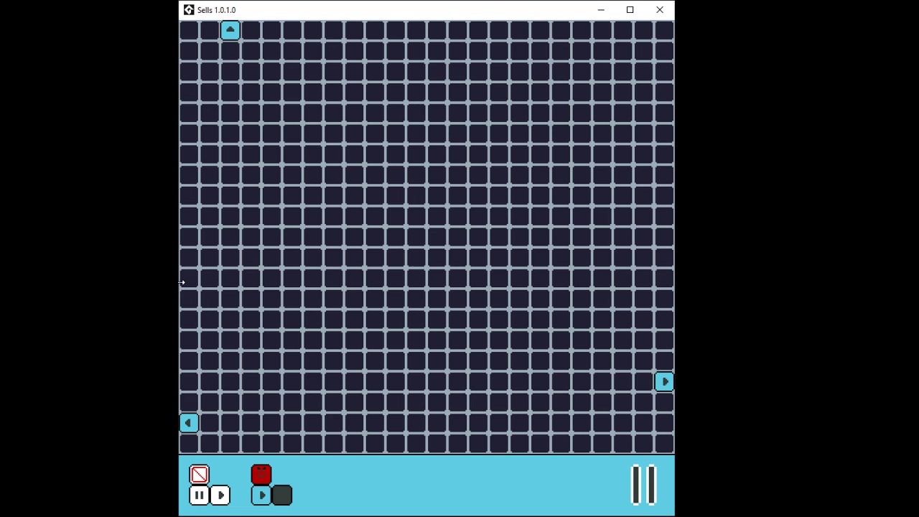
mouse_move(186, 248)
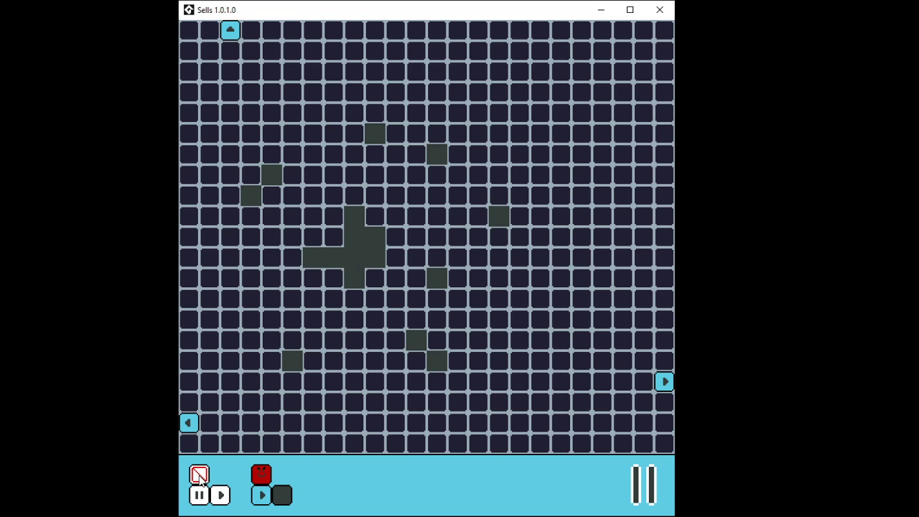
click(199, 474)
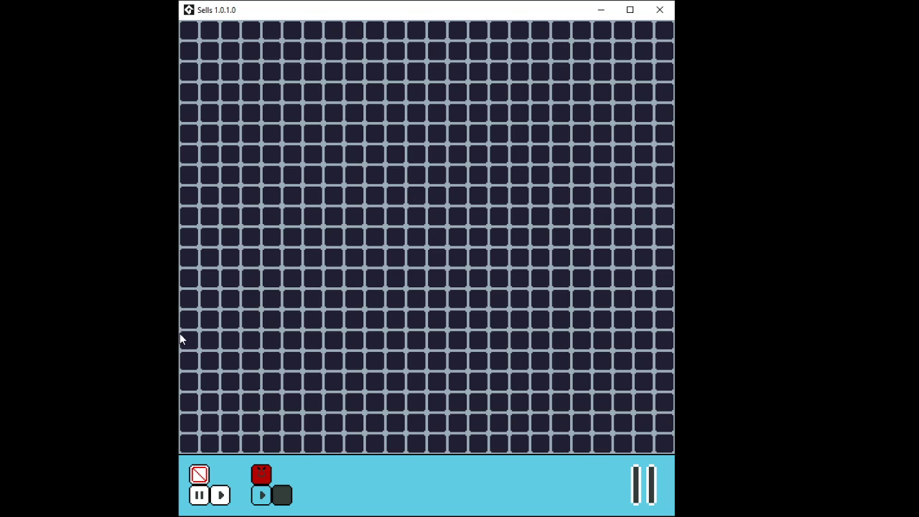
mouse_move(347, 21)
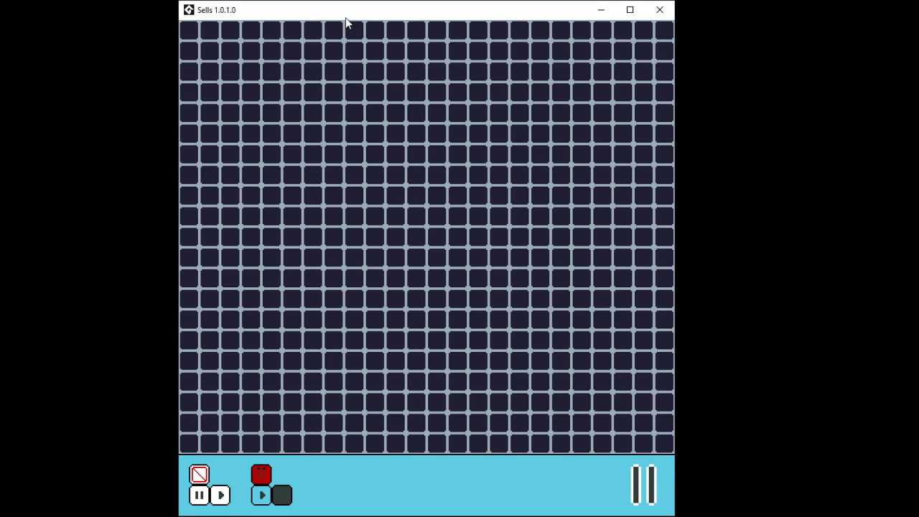
- Place a left-pointing mover on the left edge and an enemy in its row, pausing and resuming between
click(230, 382)
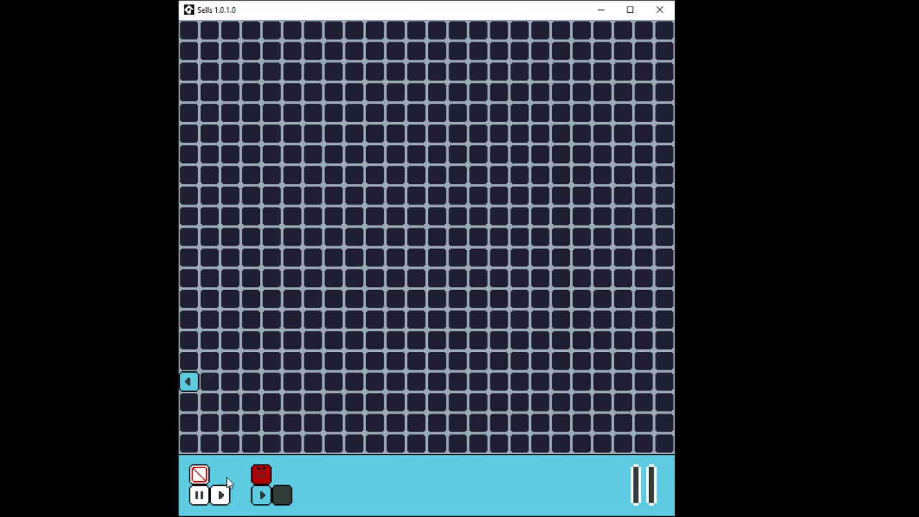
click(218, 495)
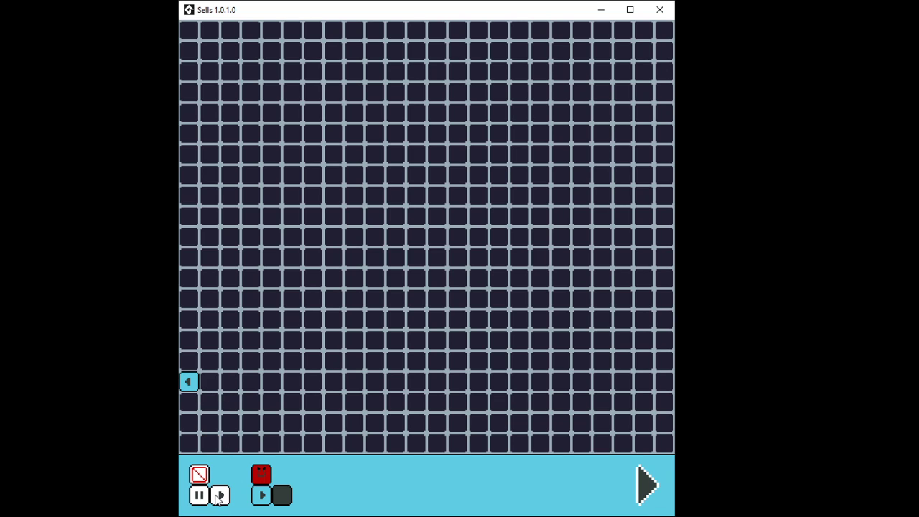
click(644, 485)
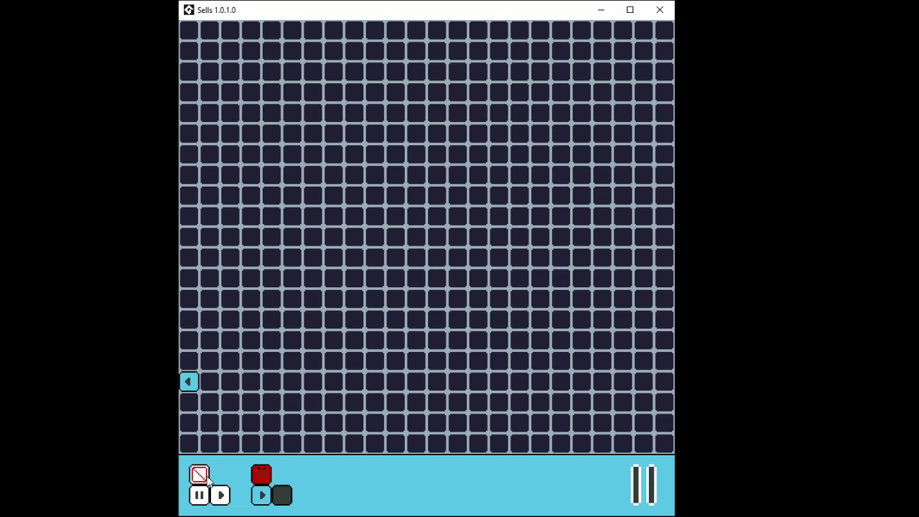
click(189, 443)
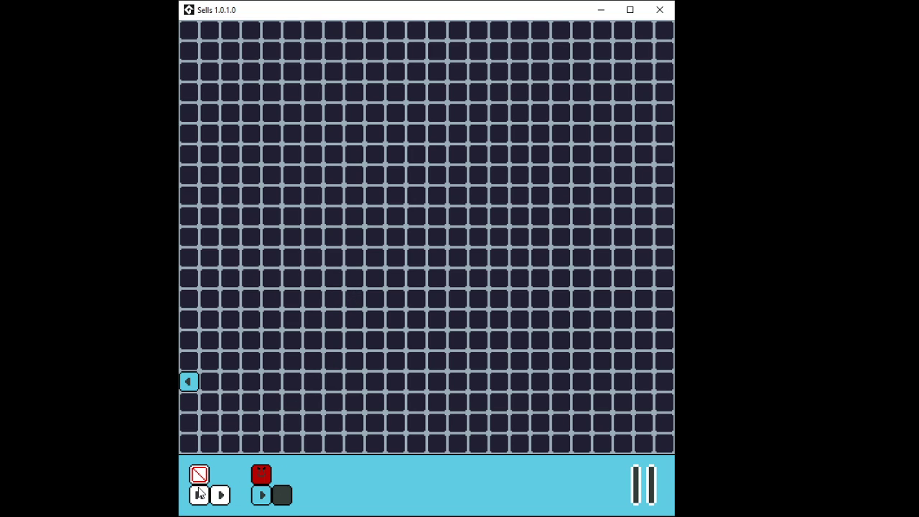
click(199, 495)
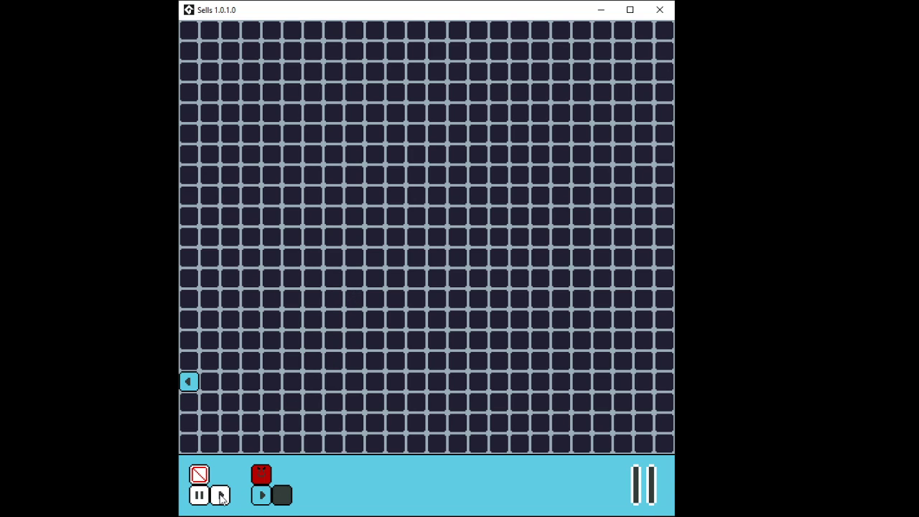
click(271, 422)
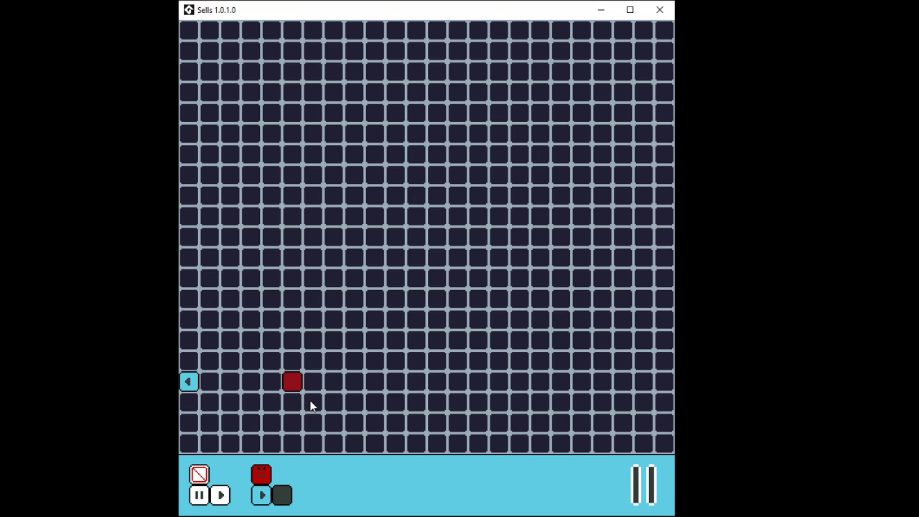
mouse_move(313, 399)
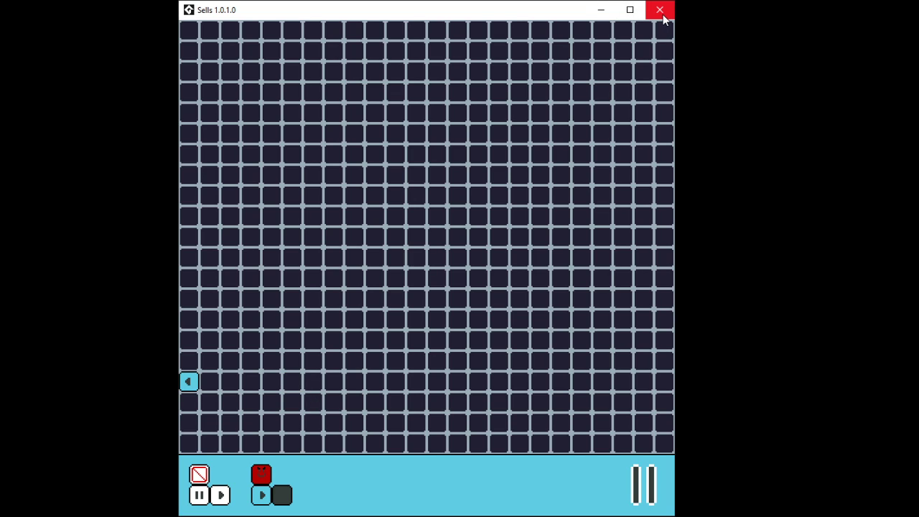
mouse_move(221, 16)
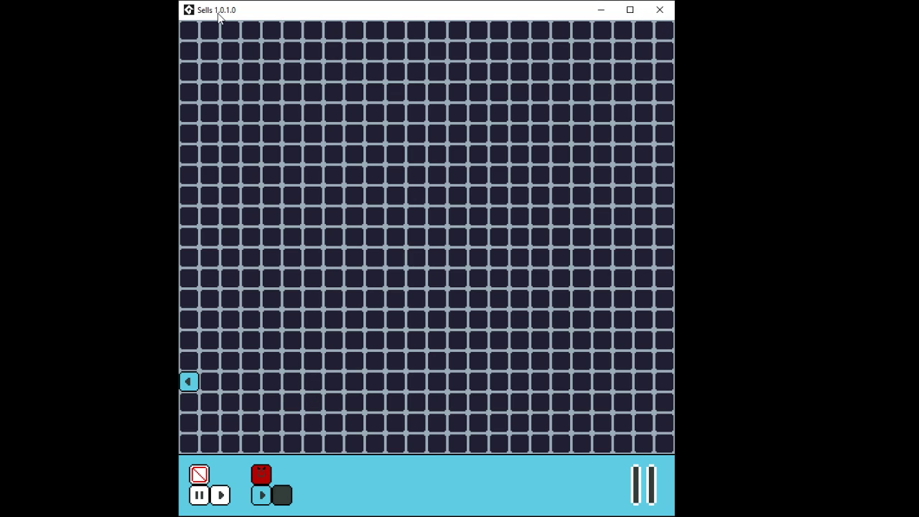
mouse_move(223, 20)
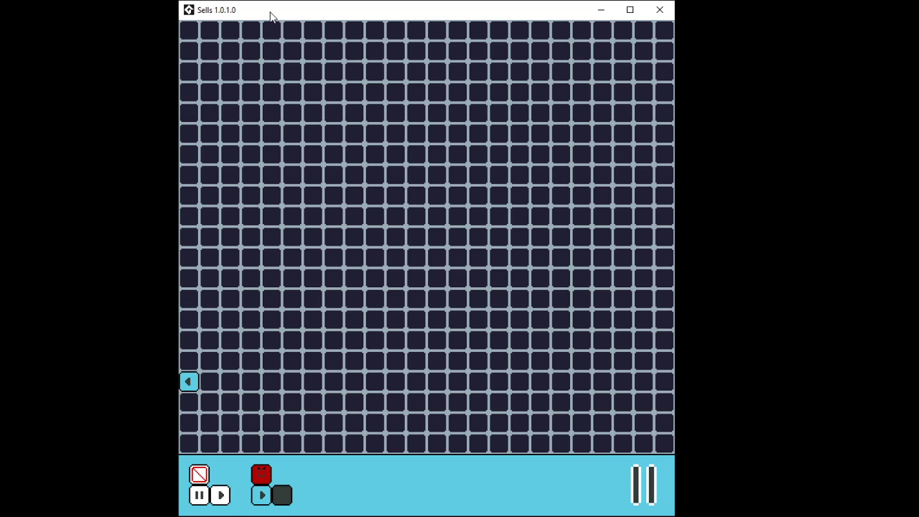
- Let the simulation remove the enemy, leaving only the left-edge mover
click(250, 72)
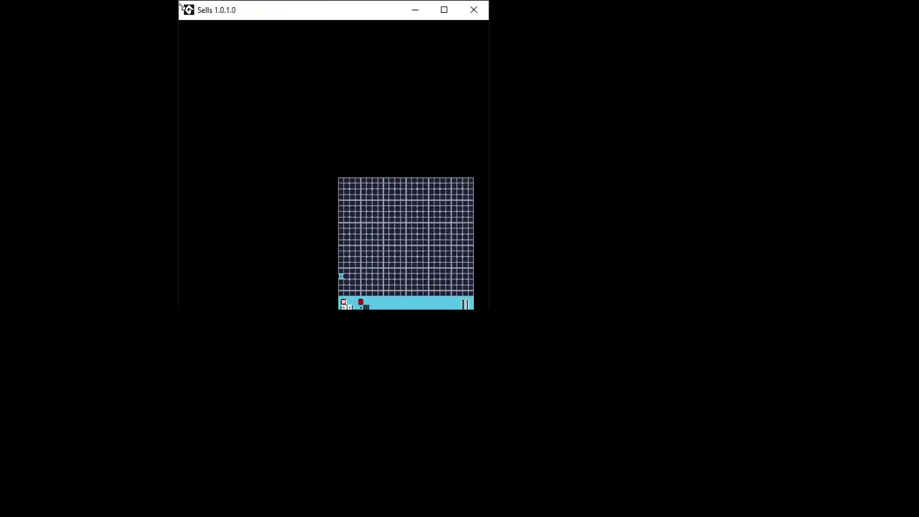
- Enlarge the Sells window to show the full grid again
click(443, 9)
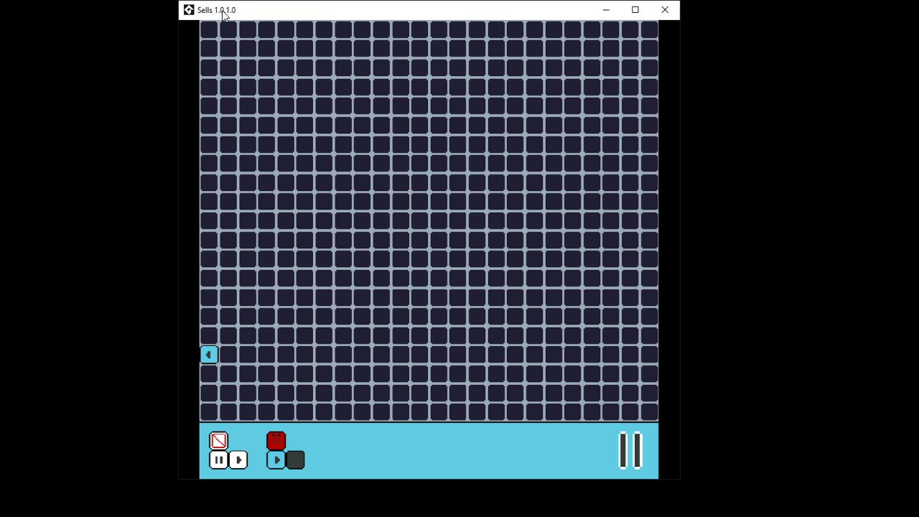
mouse_move(189, 20)
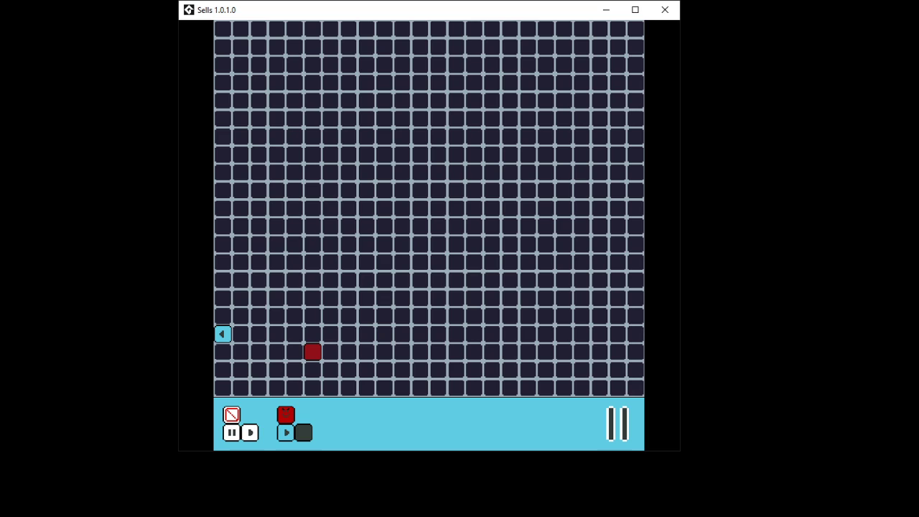
mouse_move(496, 408)
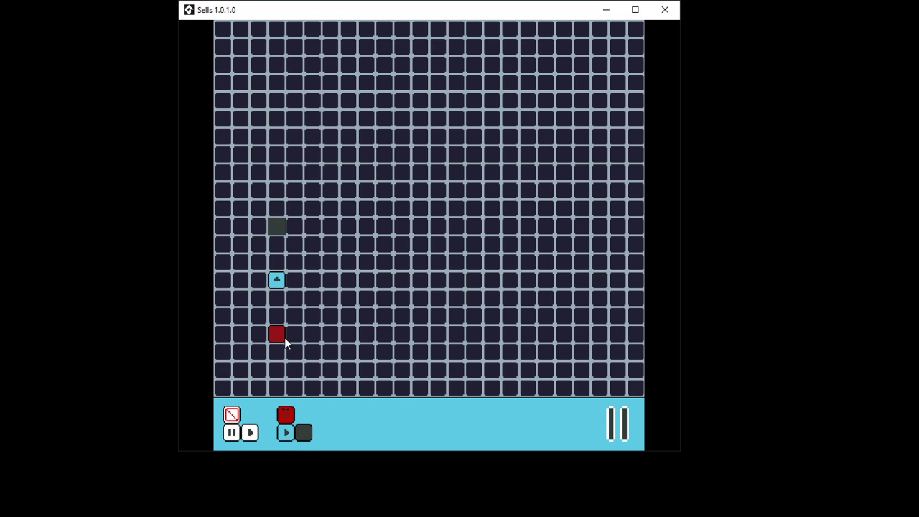
- Step the machine until two movers stack under the solid block and the enemy is gone, then pause
click(249, 431)
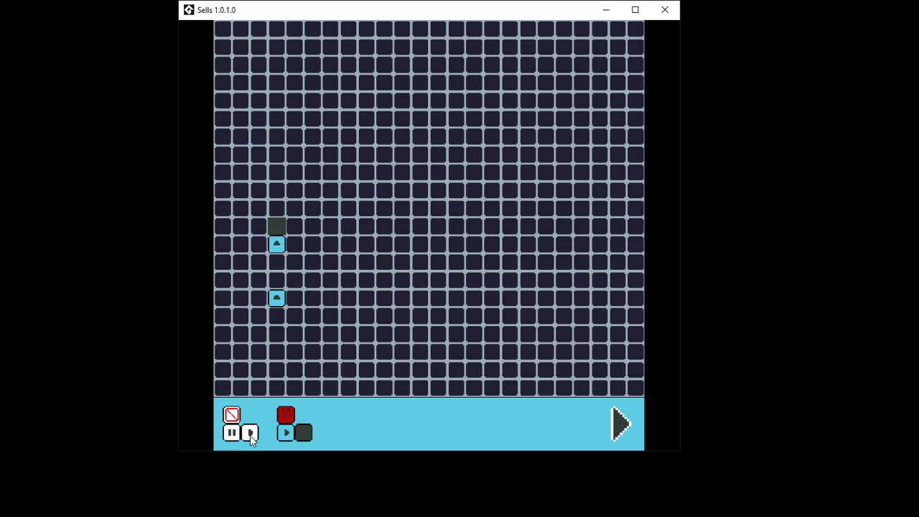
click(250, 431)
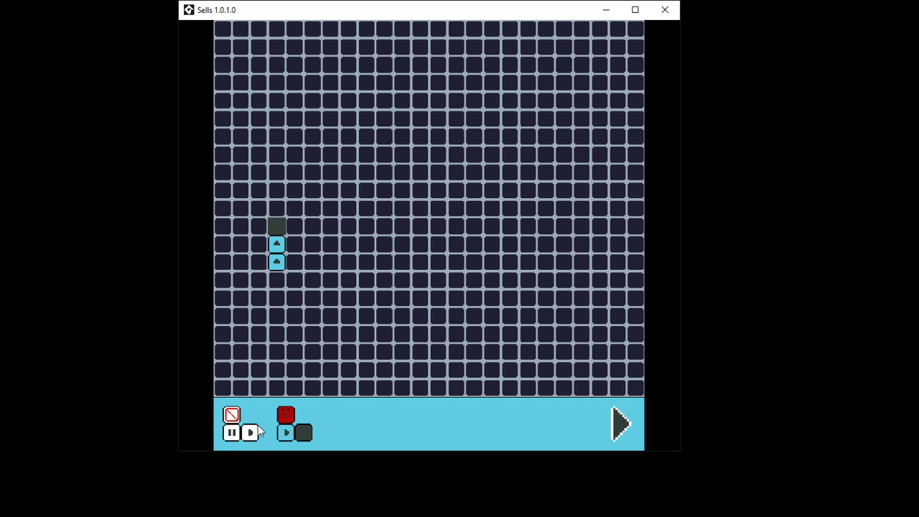
click(618, 423)
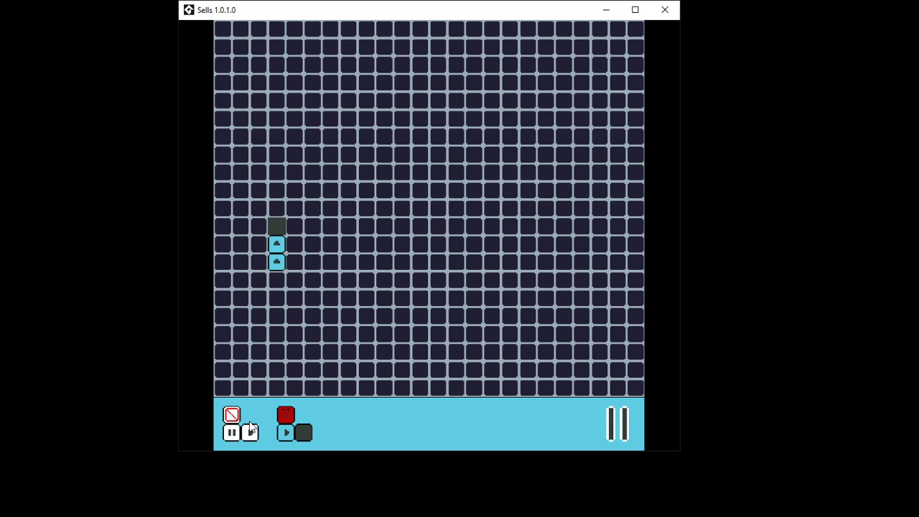
click(233, 432)
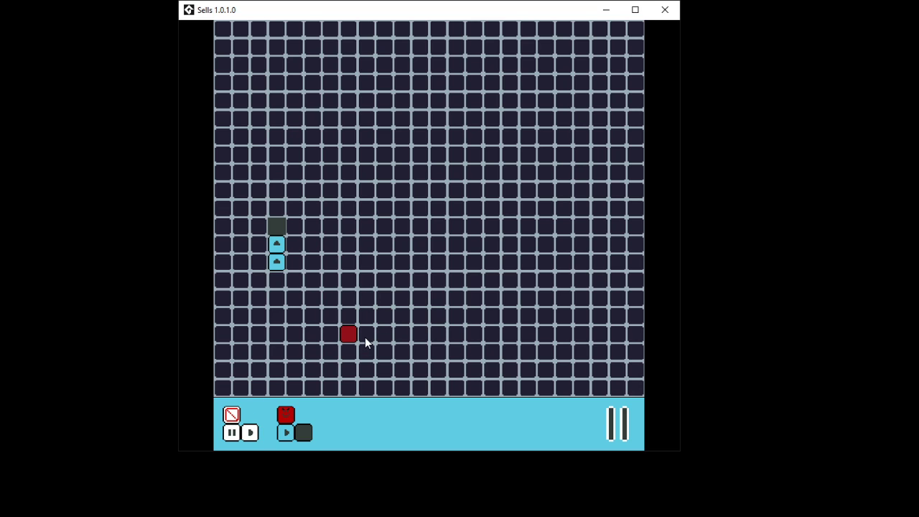
mouse_move(352, 343)
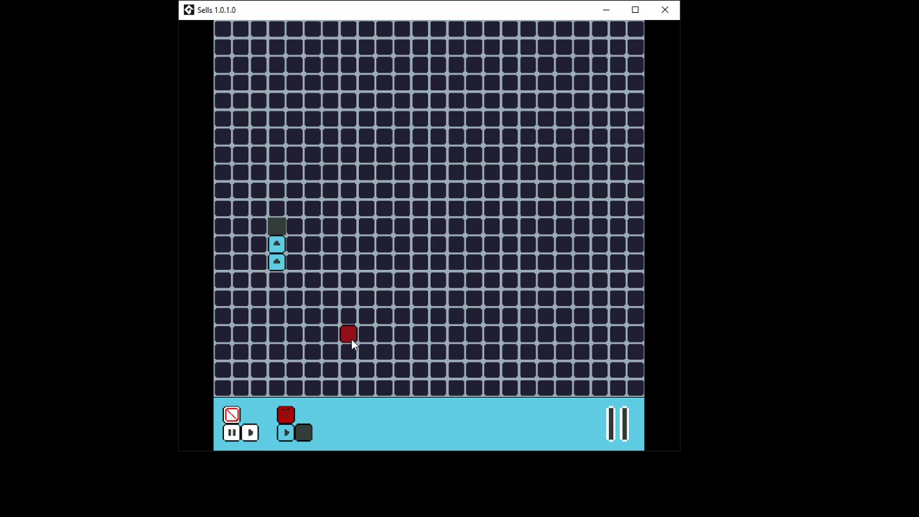
click(347, 333)
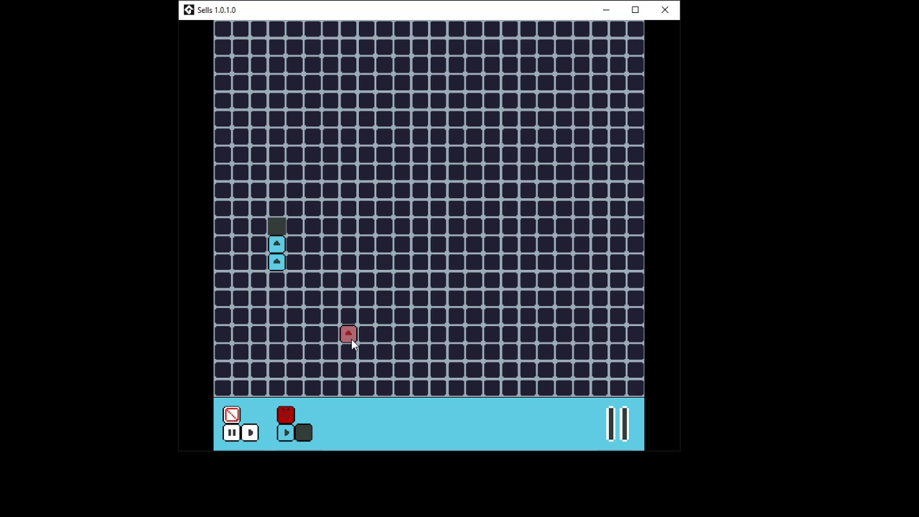
click(347, 333)
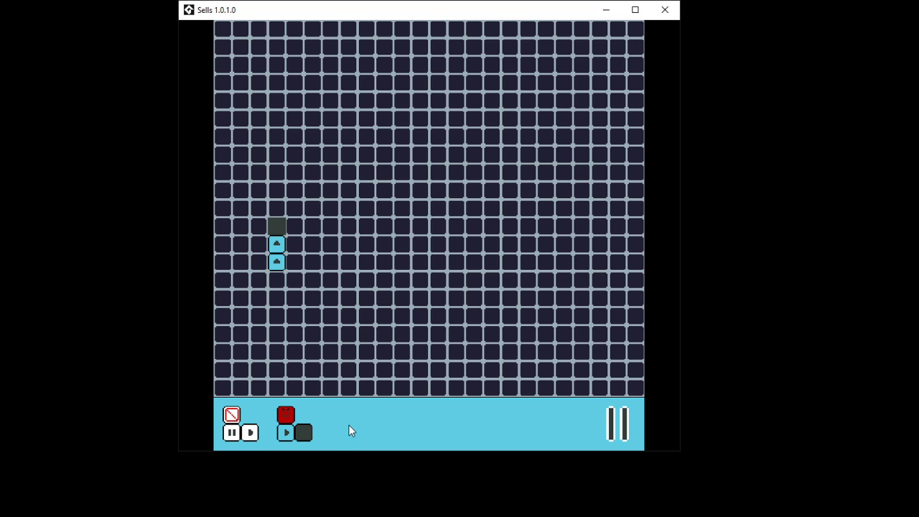
mouse_move(364, 423)
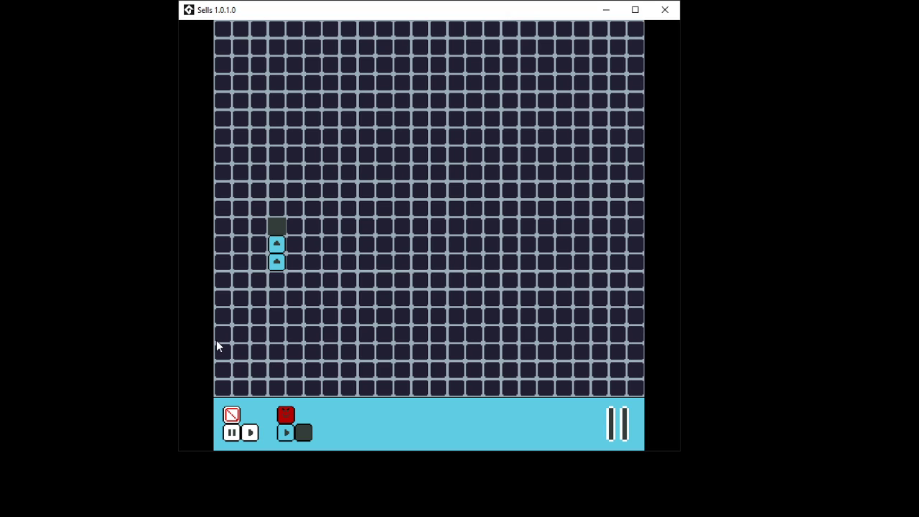
mouse_move(201, 343)
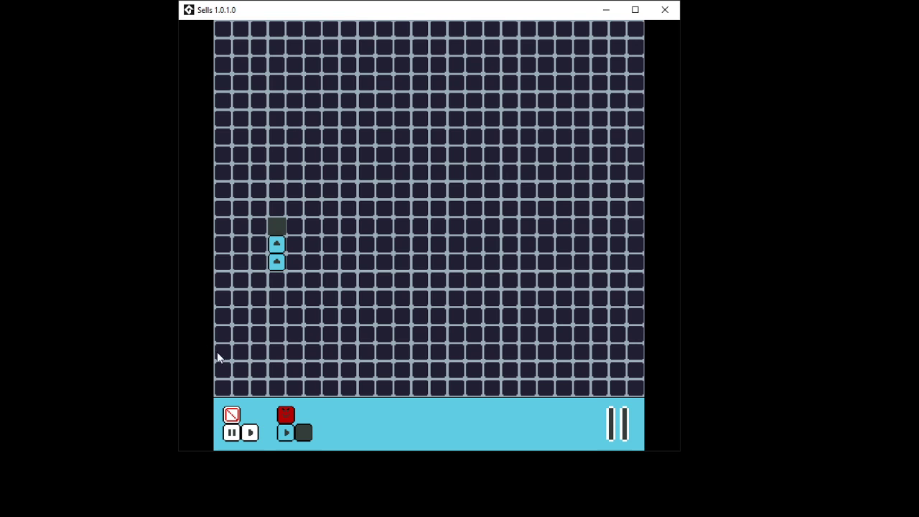
mouse_move(190, 270)
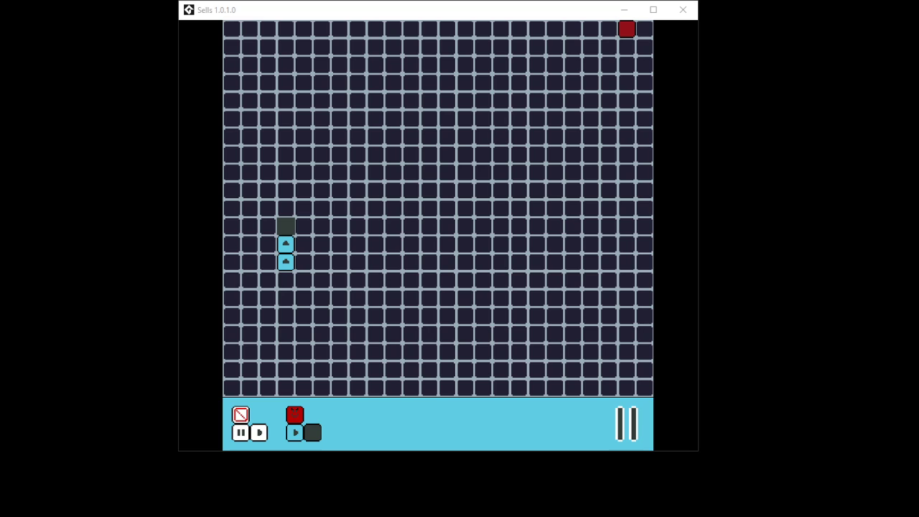
mouse_move(666, 76)
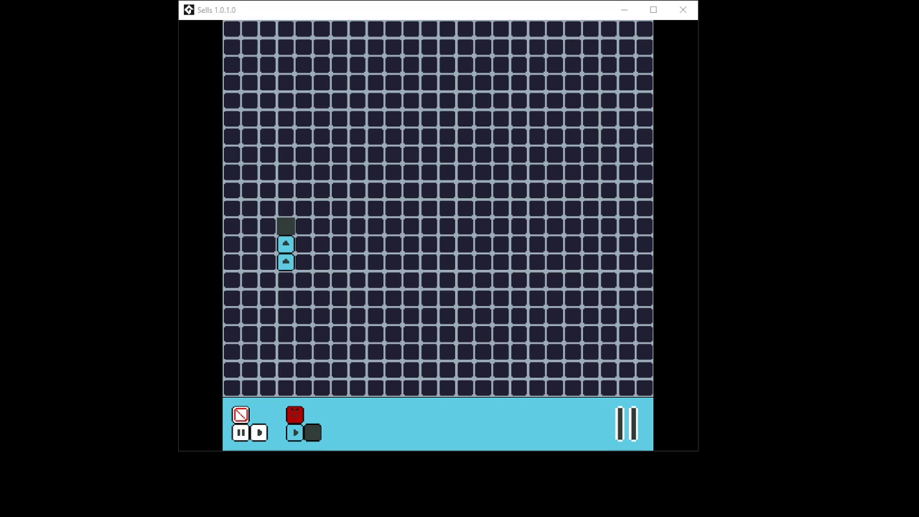
mouse_move(309, 370)
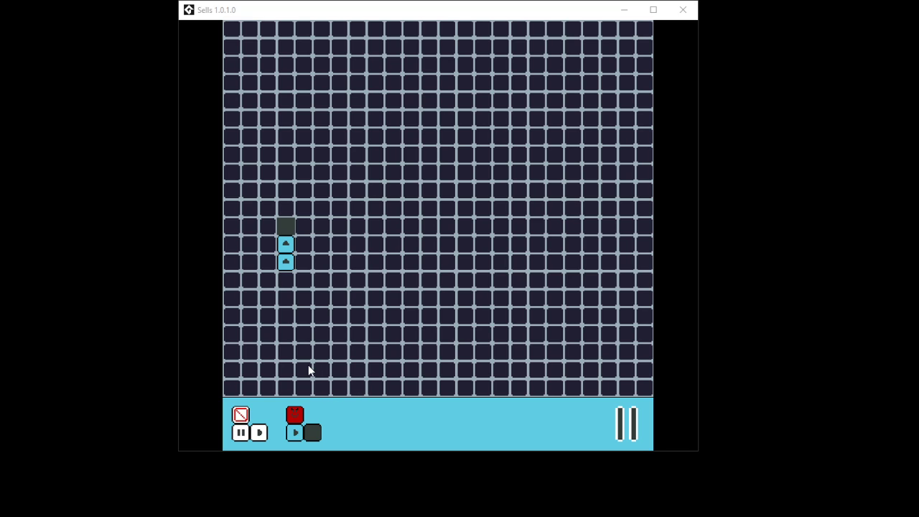
mouse_move(387, 313)
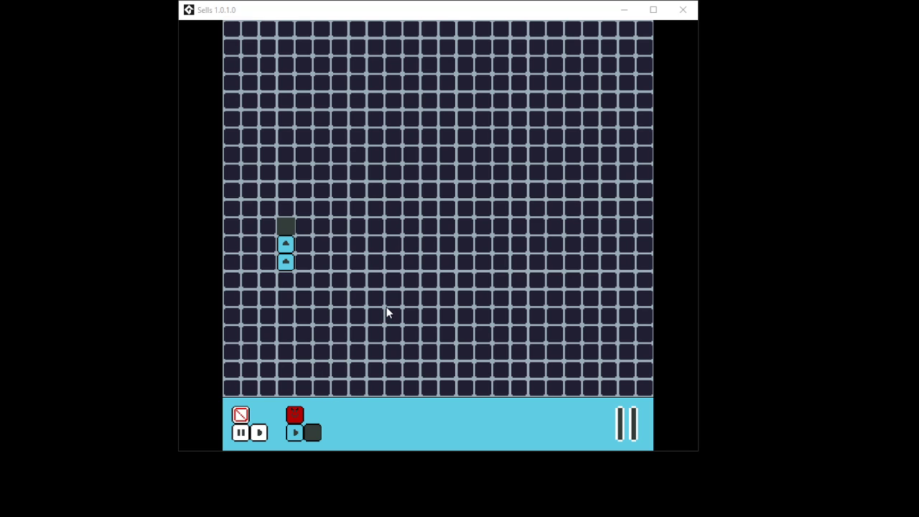
mouse_move(382, 319)
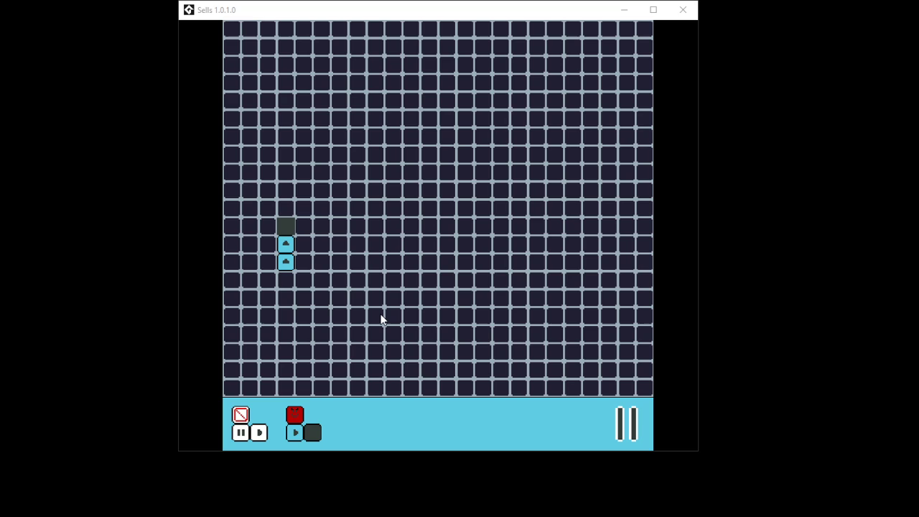
mouse_move(345, 201)
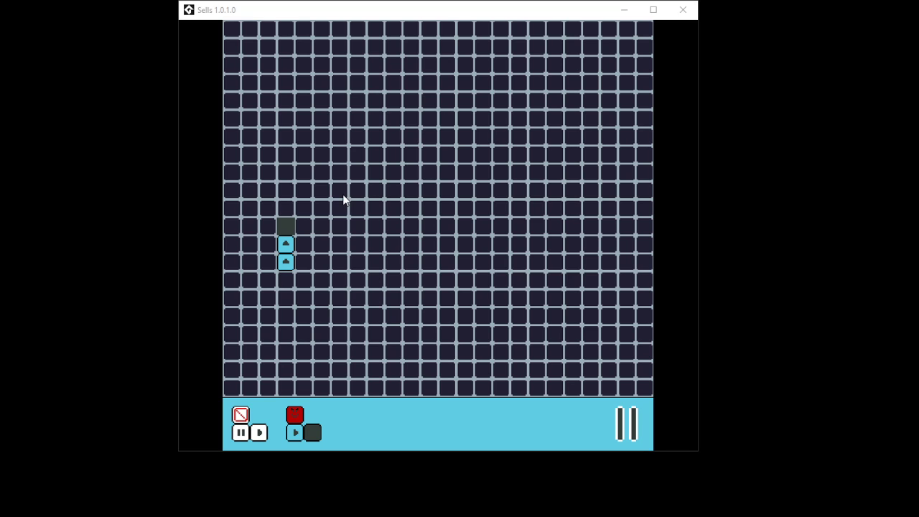